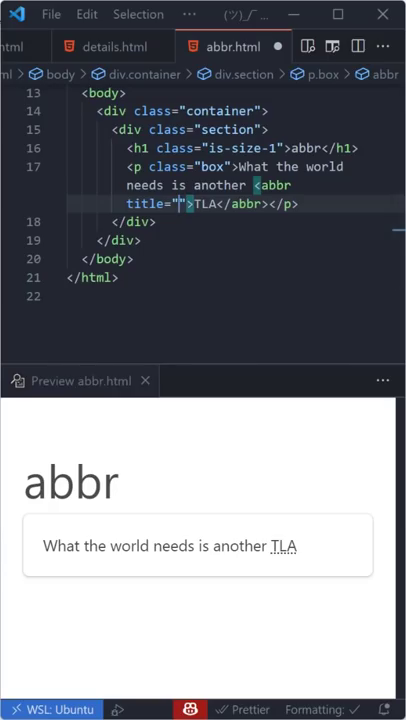
# Give the TLA abbreviation the title 'Three Letter Acronym'.
pyautogui.write('Three Letter Acronym')
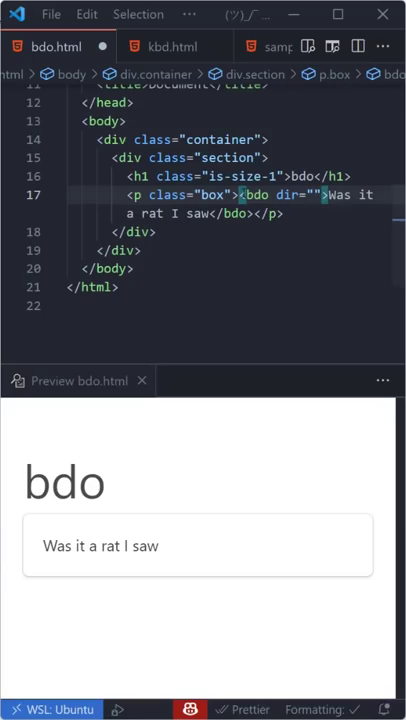
# Set the bdo dir attribute to 'rtl' so the sentence previews right-to-left.
pyautogui.write('r')
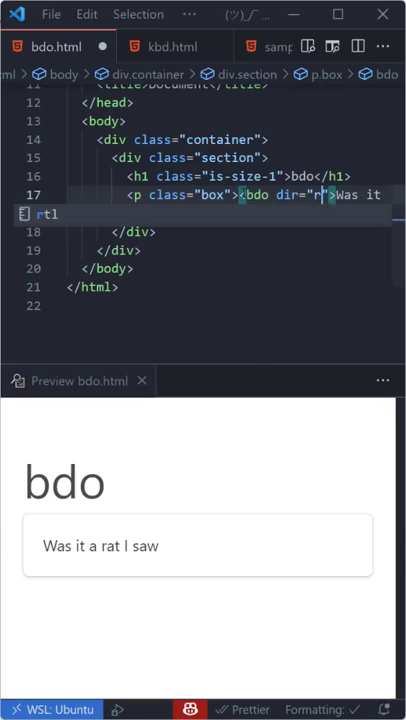
pyautogui.write('tl')
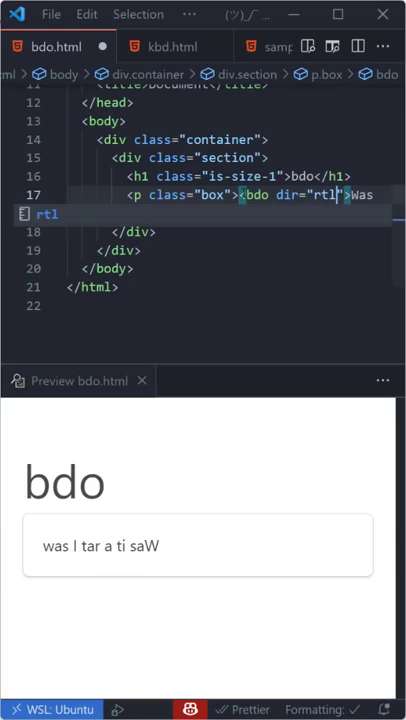
pyautogui.click(170, 46)
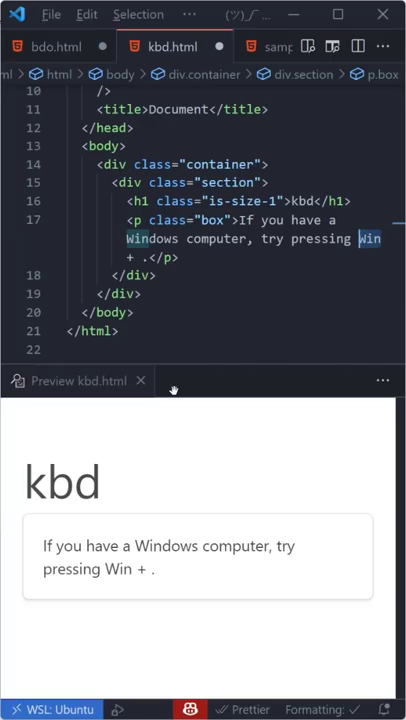
# Wrap 'Win' in a kbd element so the preview renders it as a key.
pyautogui.write('kbd')
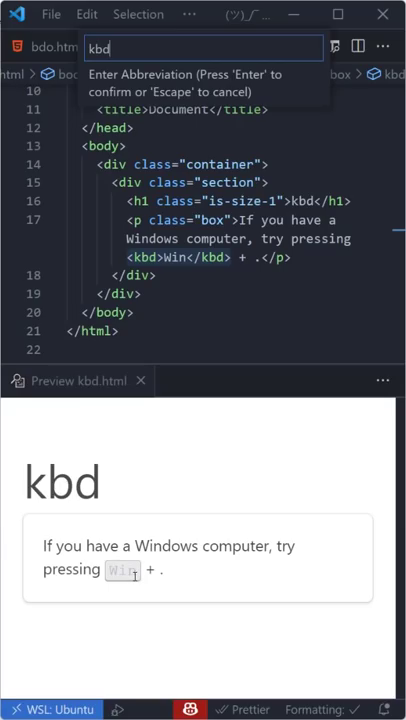
pyautogui.click(208, 46)
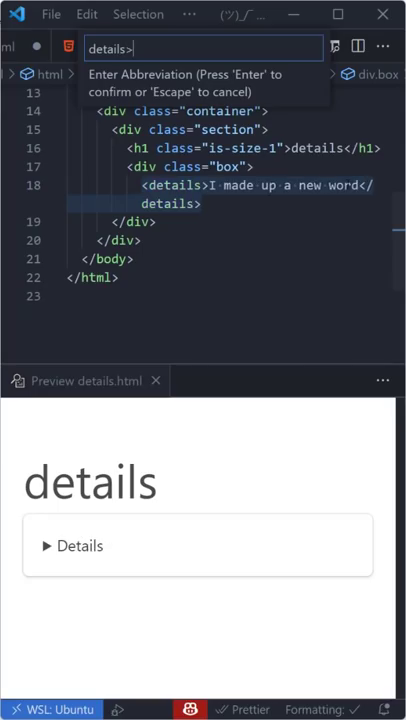
# Wrap the sentence in a summary, add 'Plagiarism!' as hidden text, and expand it in the preview.
pyautogui.write('summary')
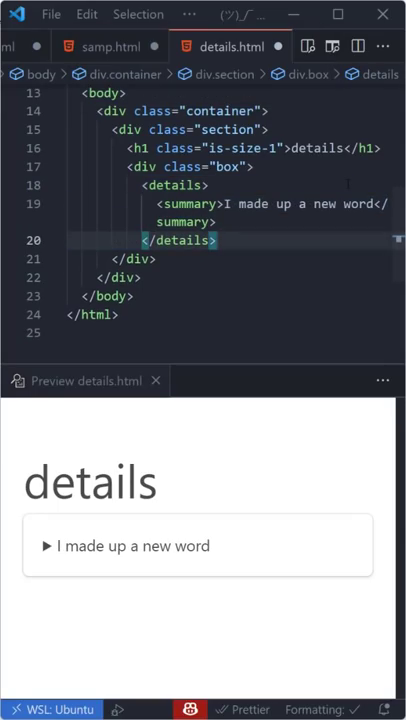
pyautogui.write('Plagiarism!')
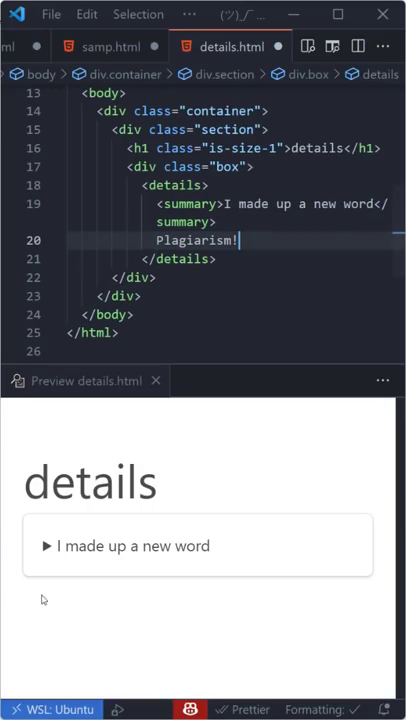
pyautogui.click(44, 544)
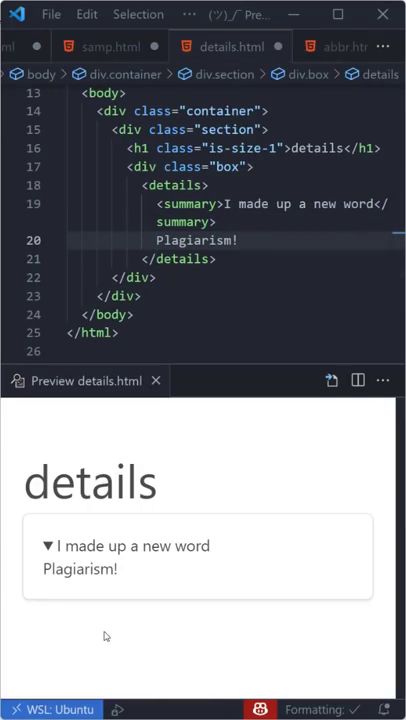